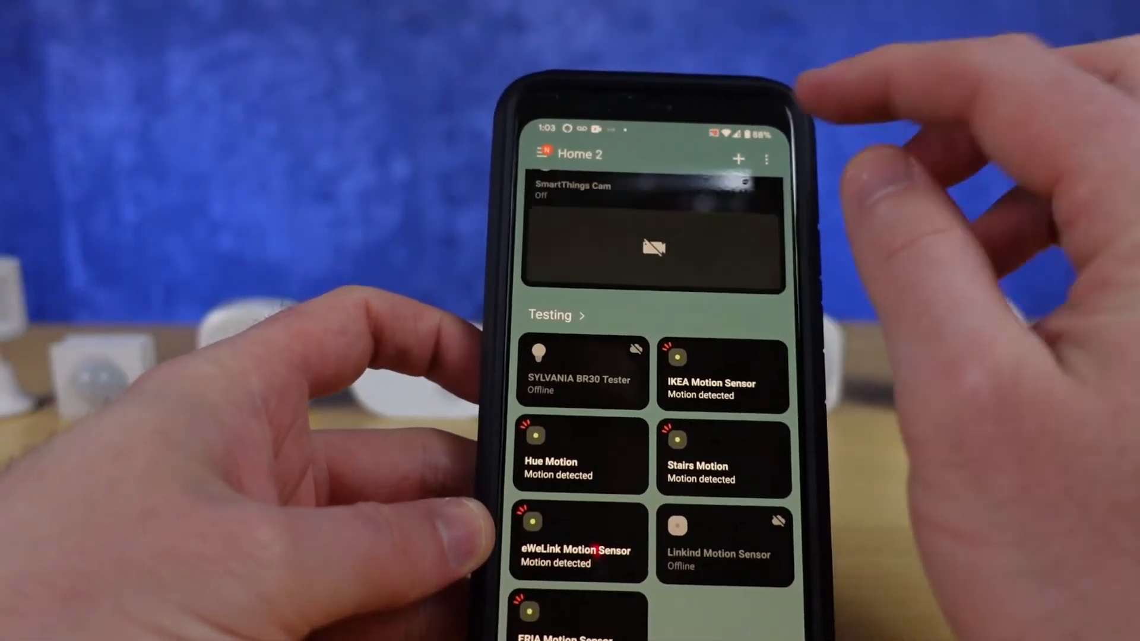
From Add device, search products for 'aqa', then start Scan nearby for devices ready to pair
left_click(737, 158)
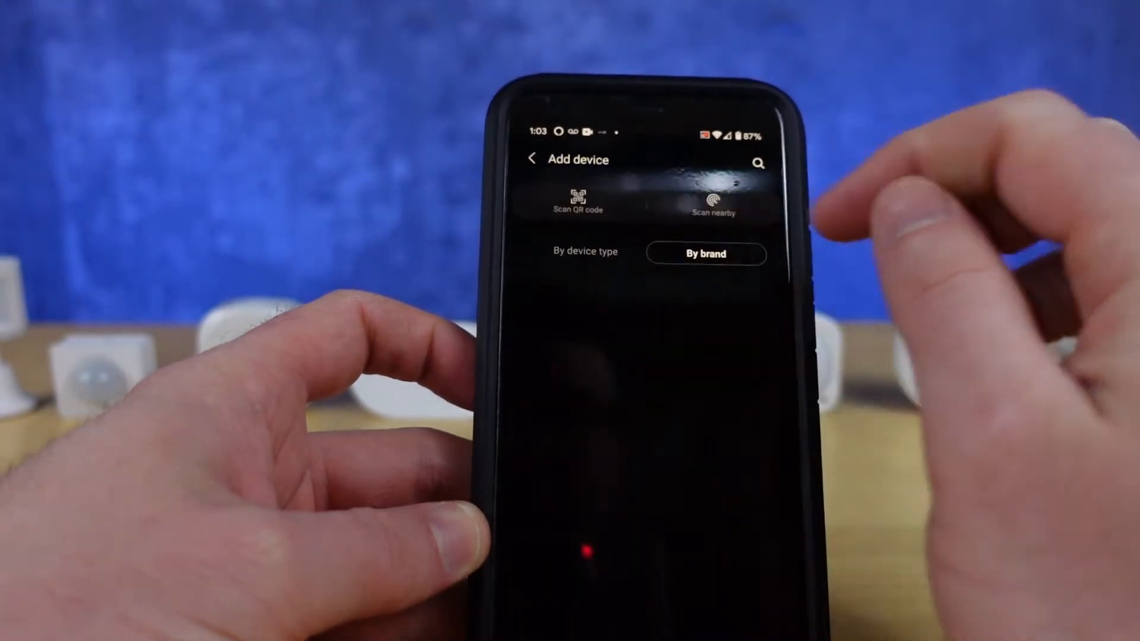
left_click(704, 253)
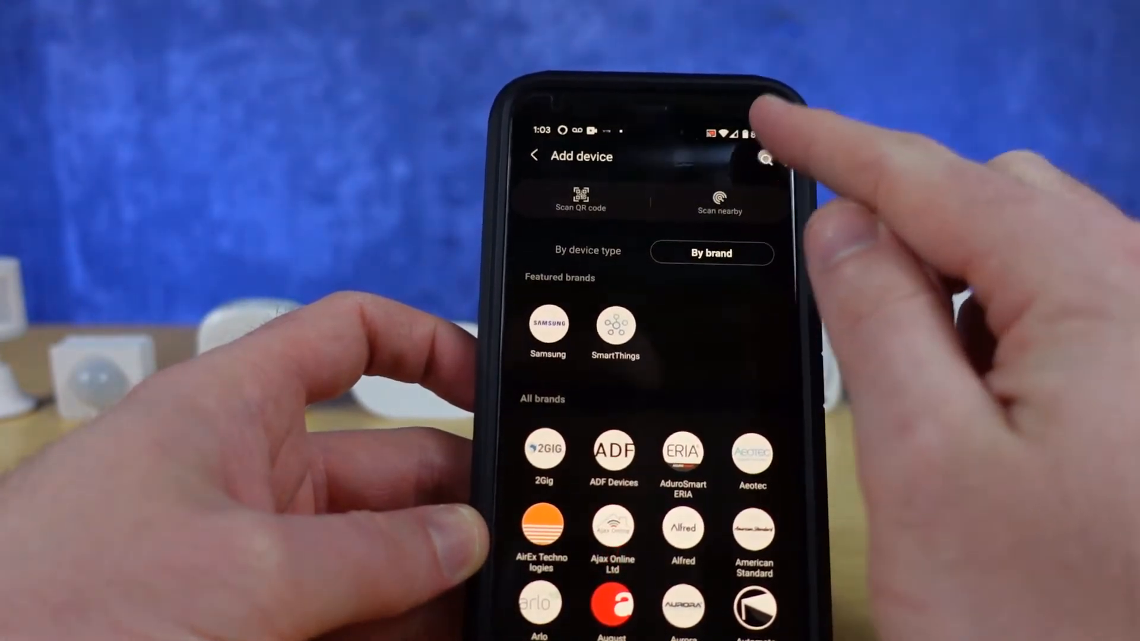
left_click(764, 158)
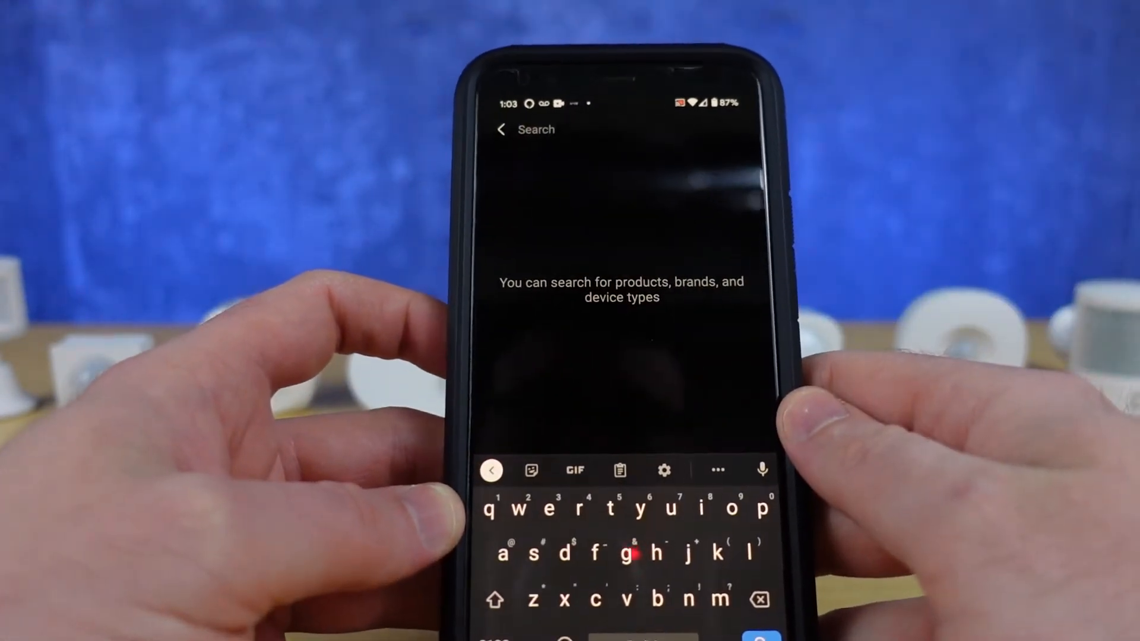
type("aqa")
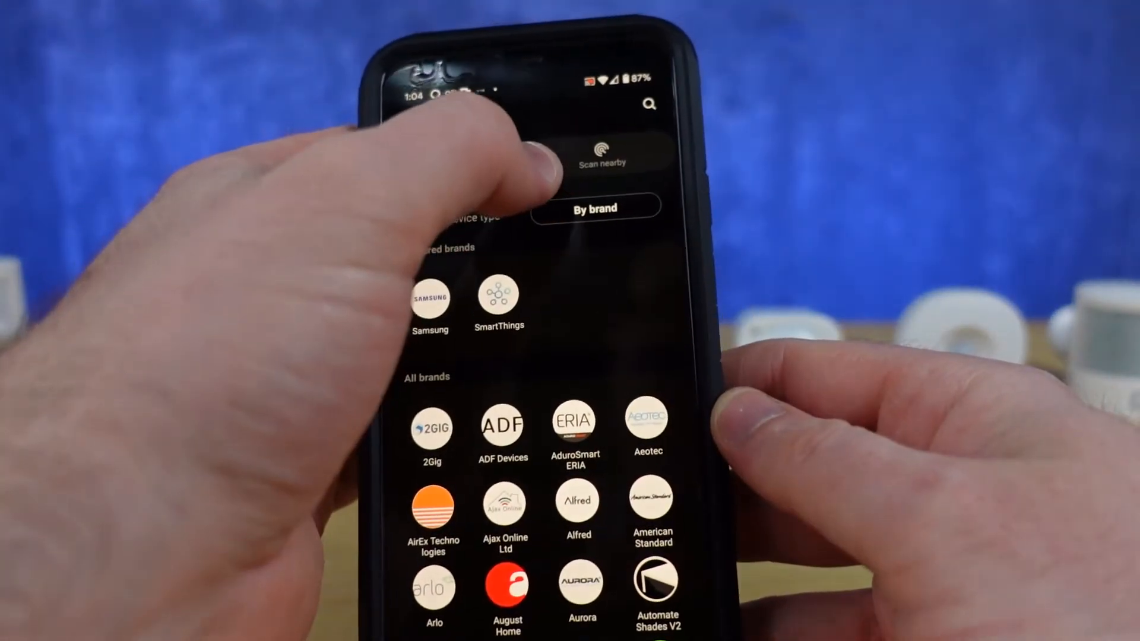
left_click(596, 154)
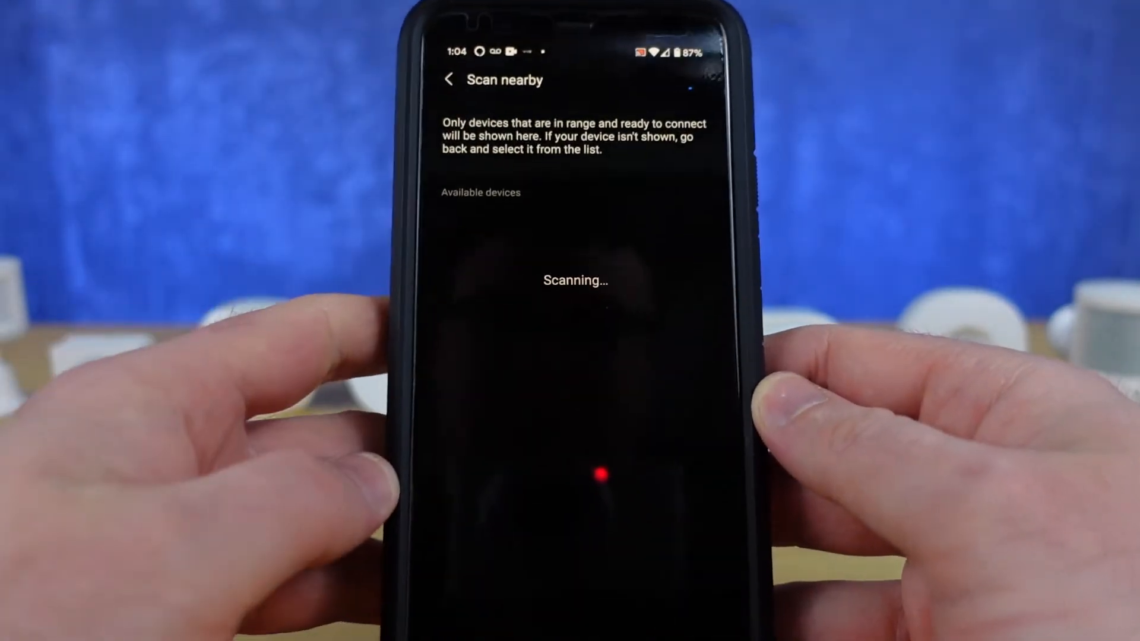